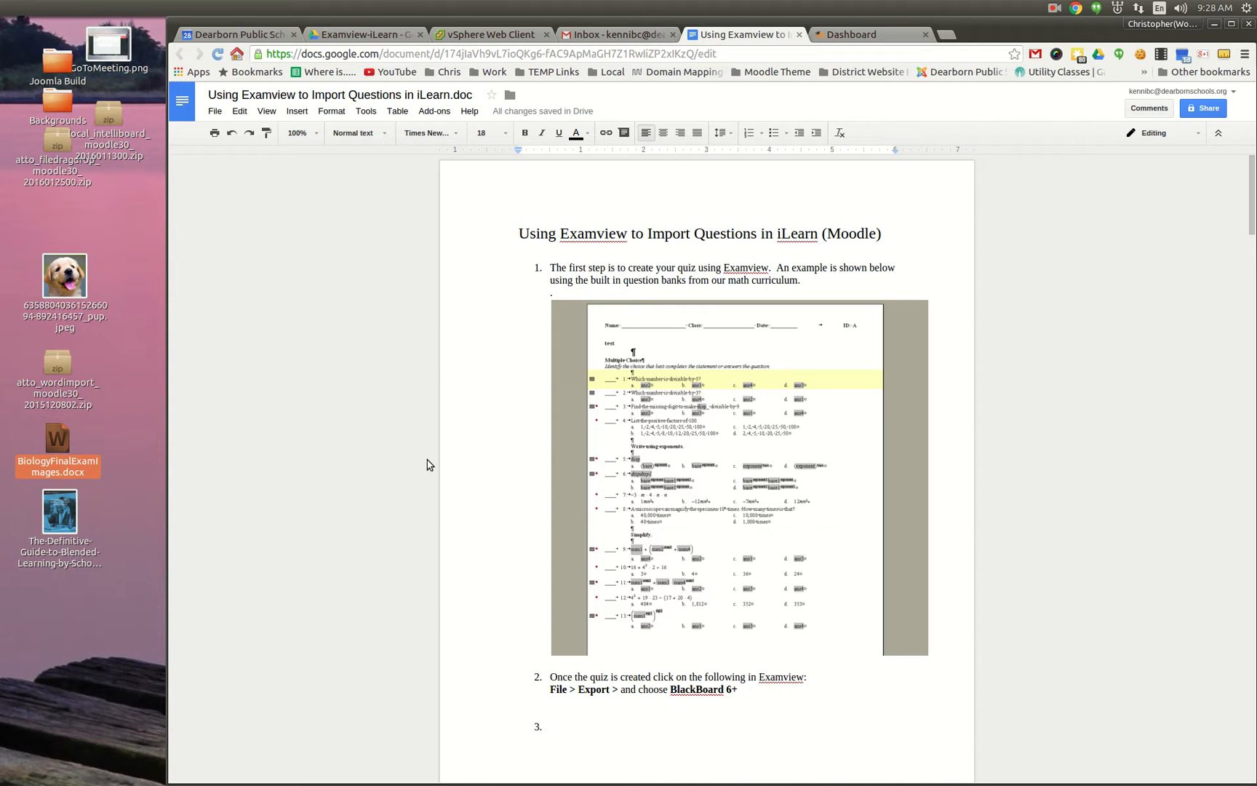
mouse_move(633, 402)
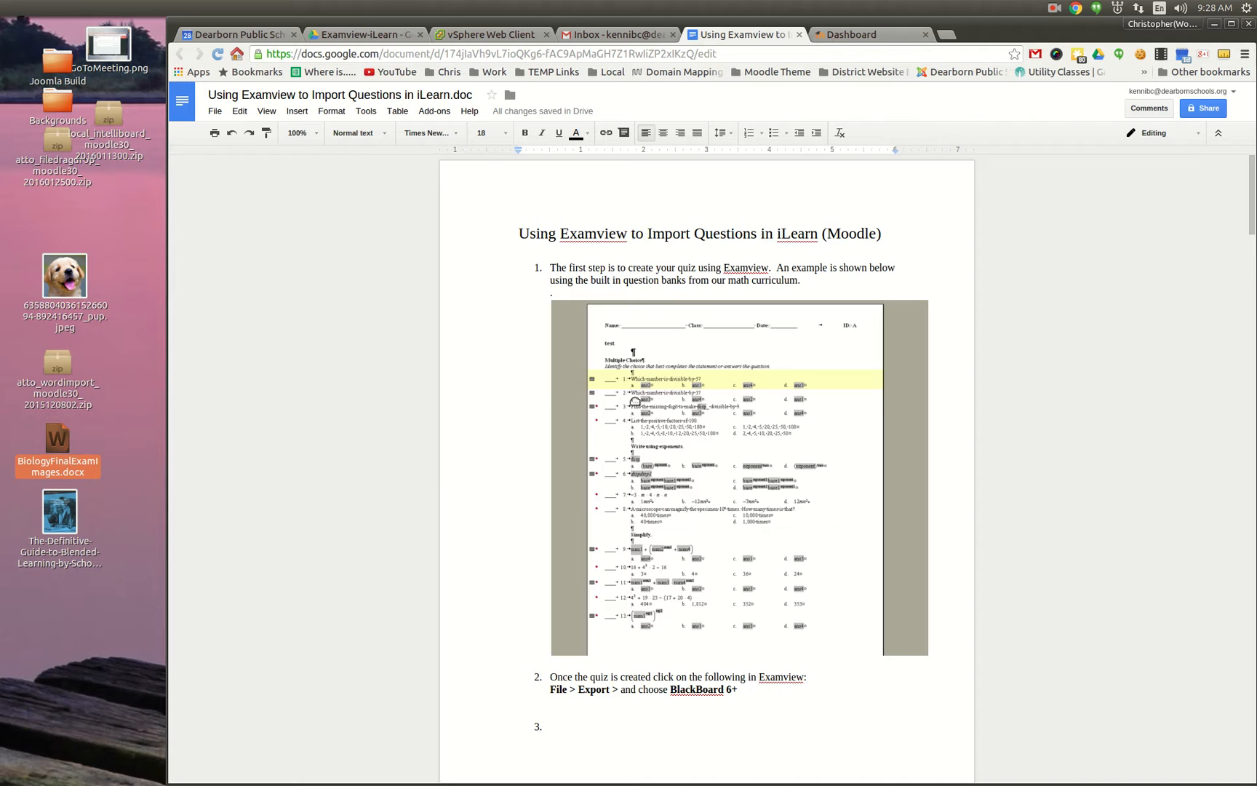
Download the Examview tutorial from Google Docs as a Microsoft Word (.docx) file
scroll("down", 3)
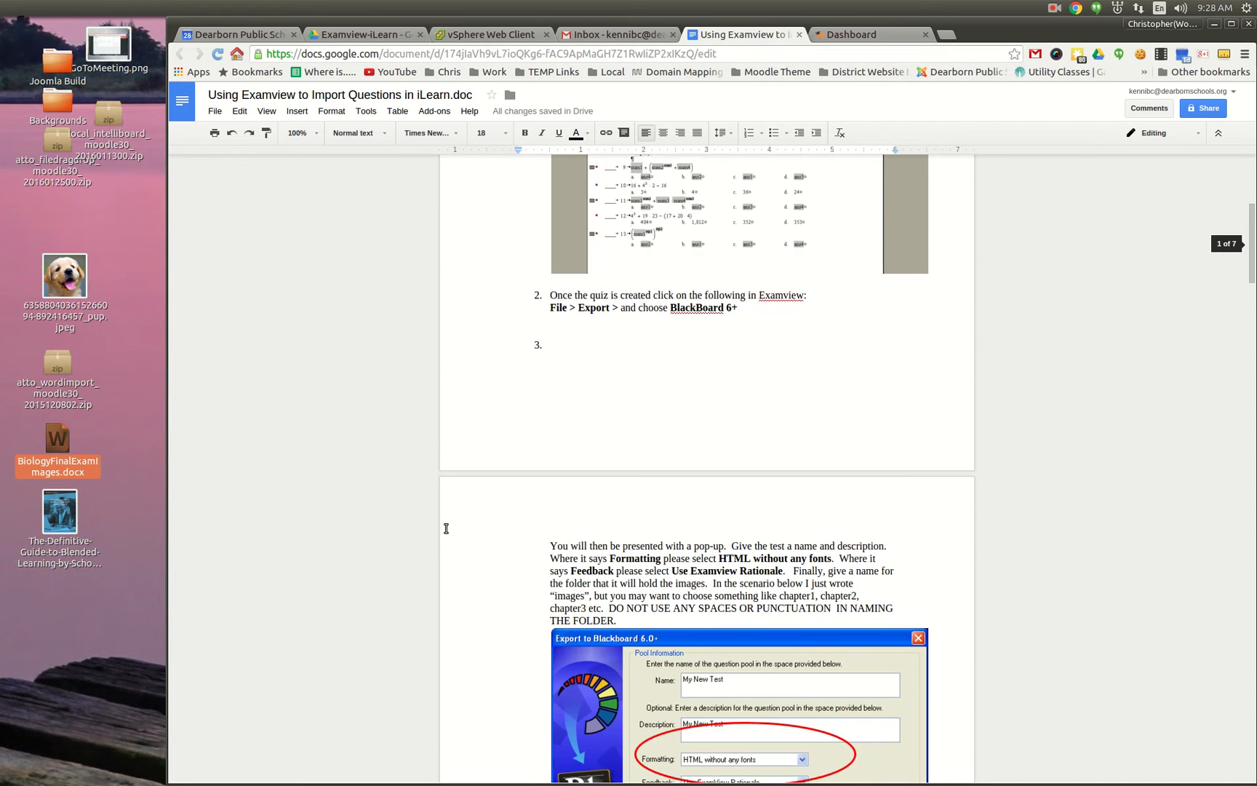
scroll("down", 3)
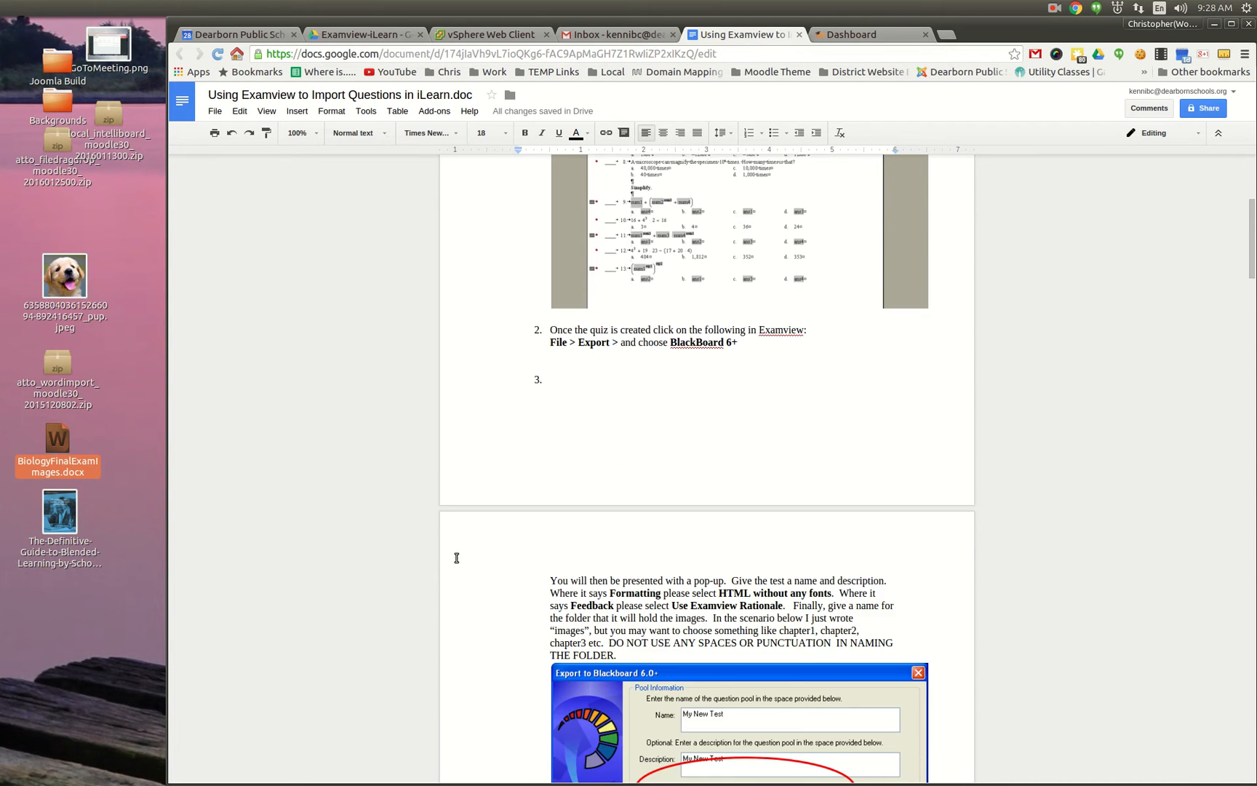
scroll("down", 3)
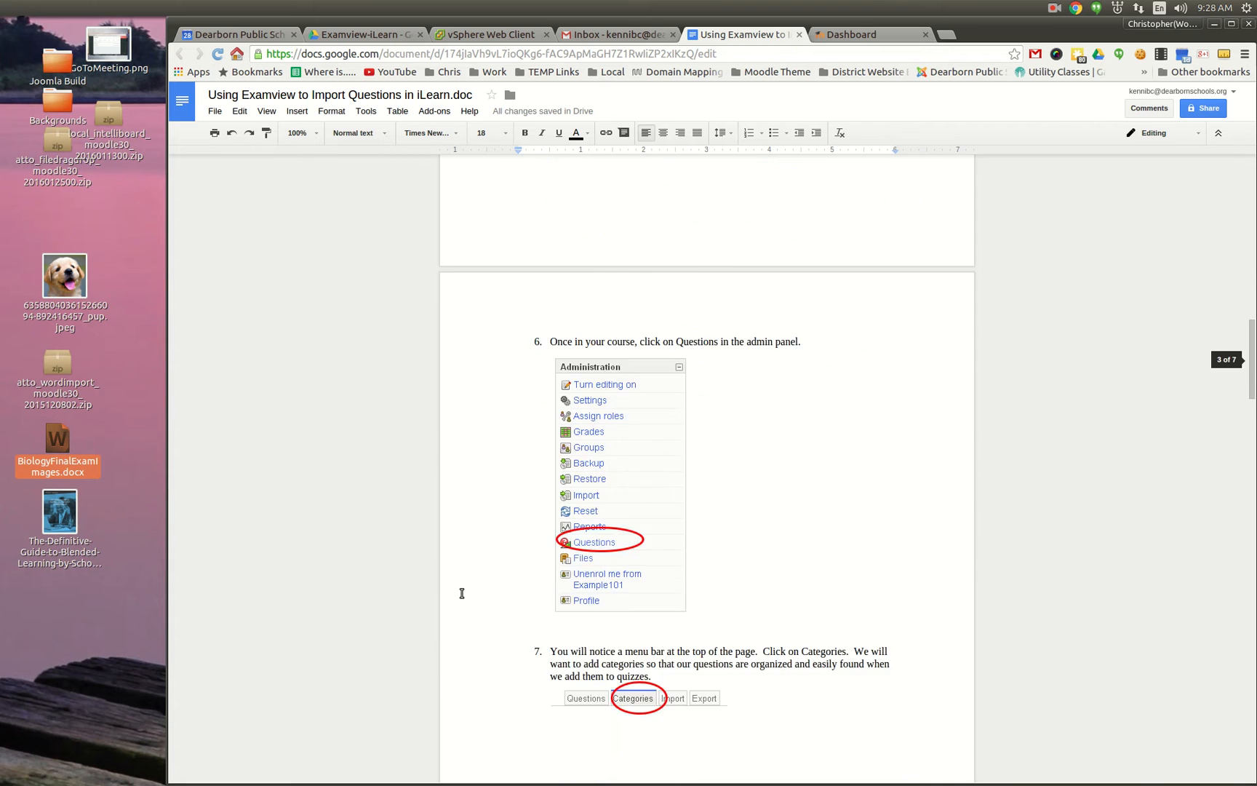
scroll("down", 3)
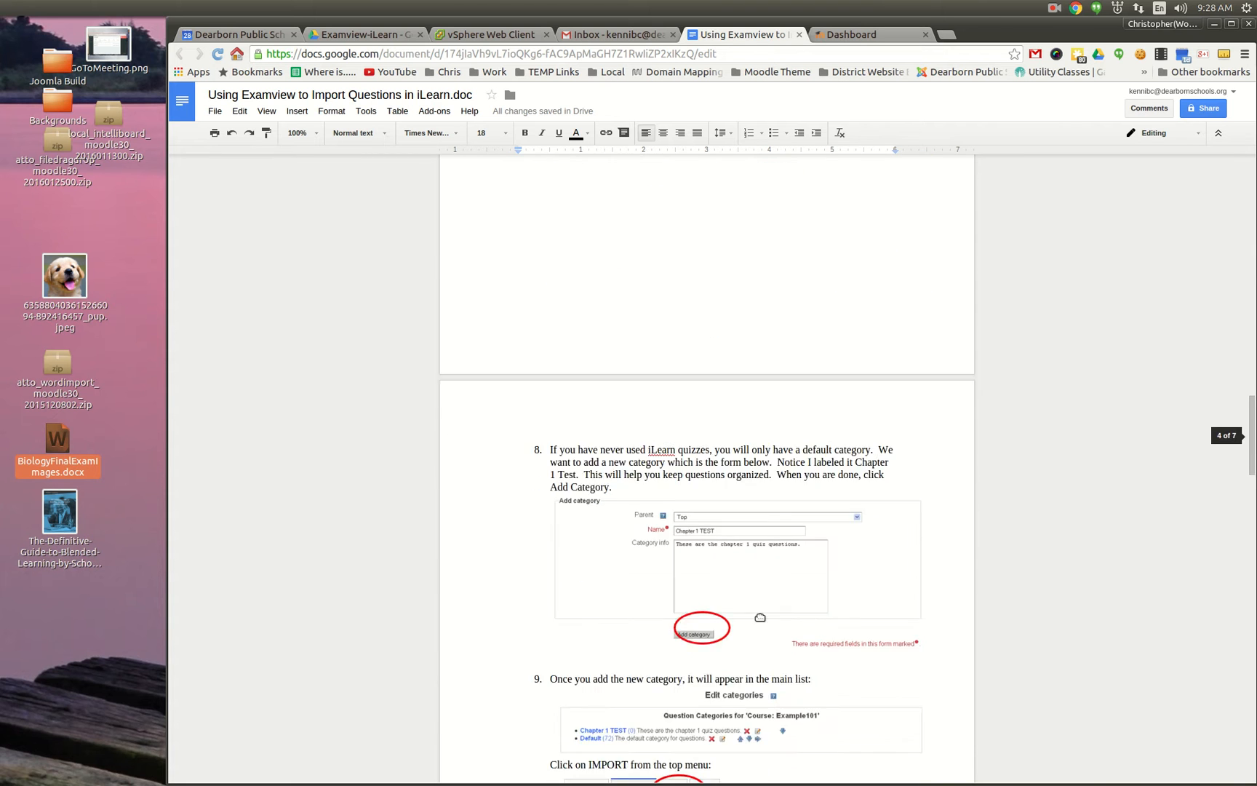
scroll("up", 3)
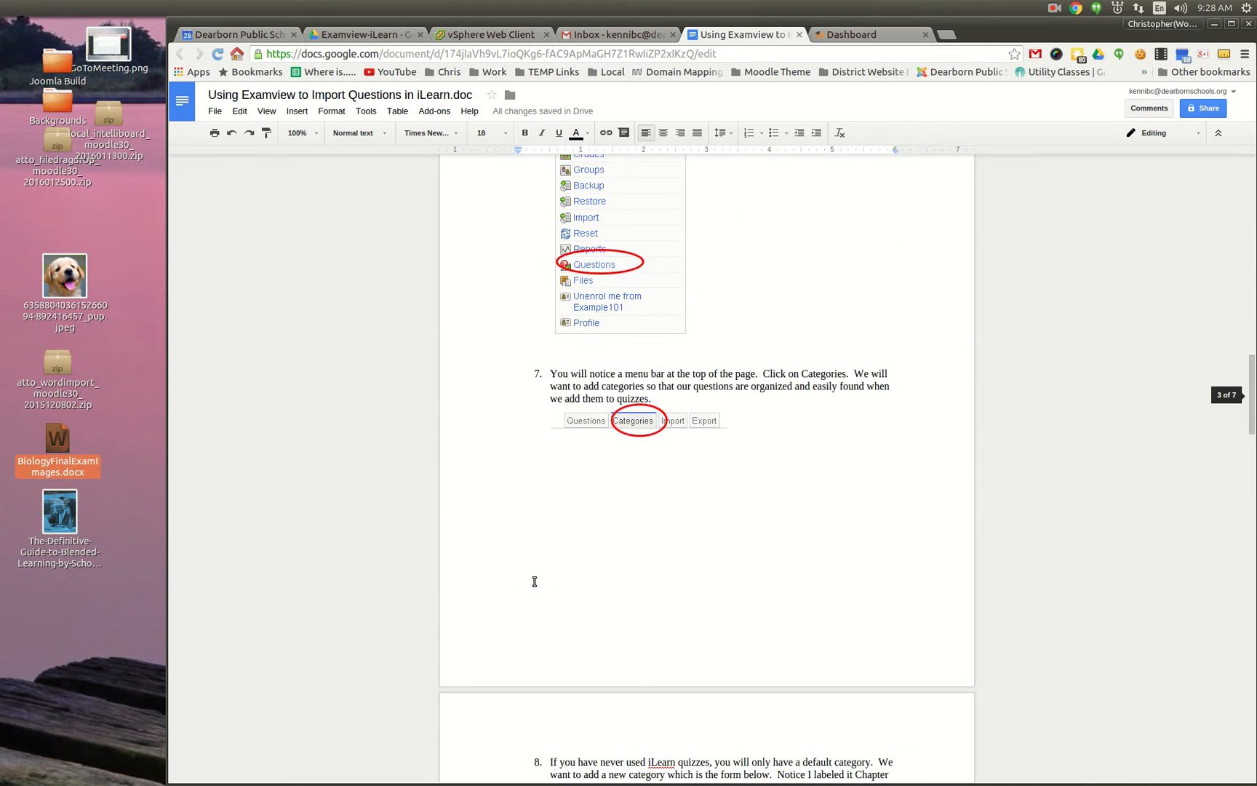
scroll("up", 3)
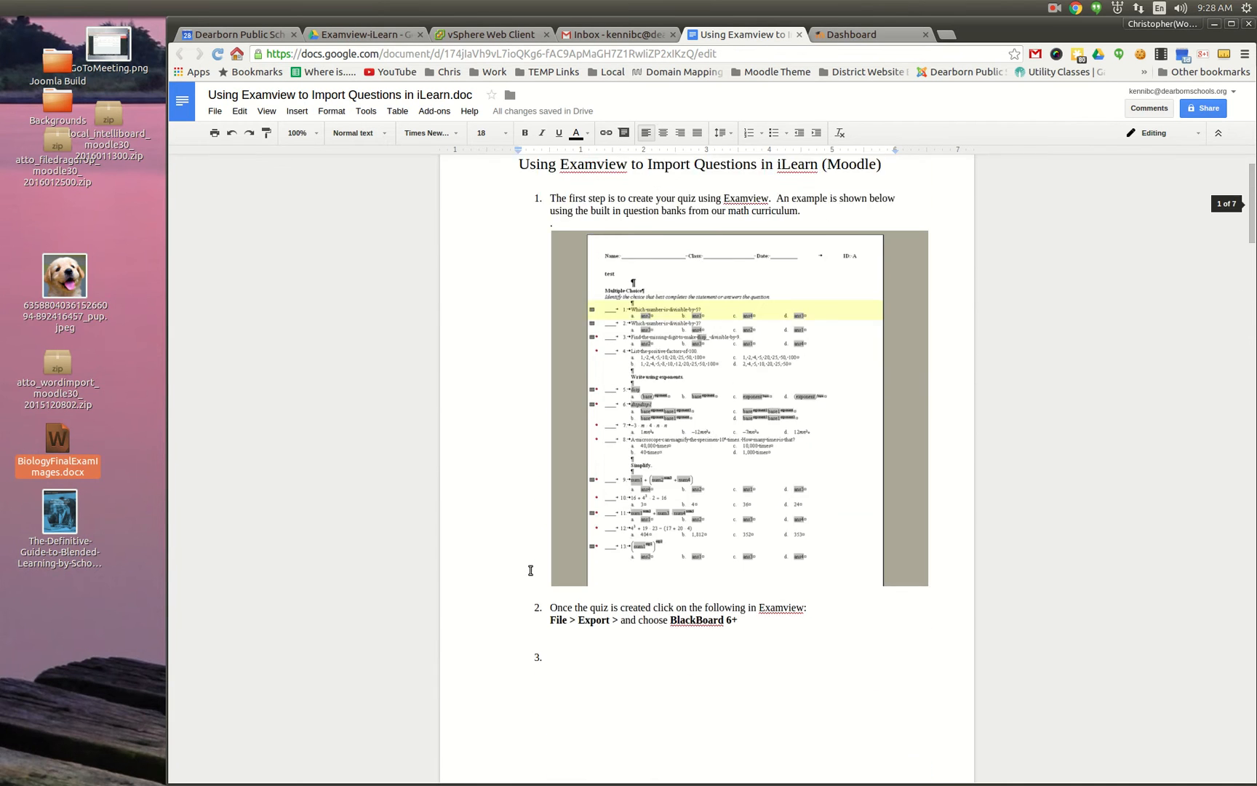
left_click(214, 111)
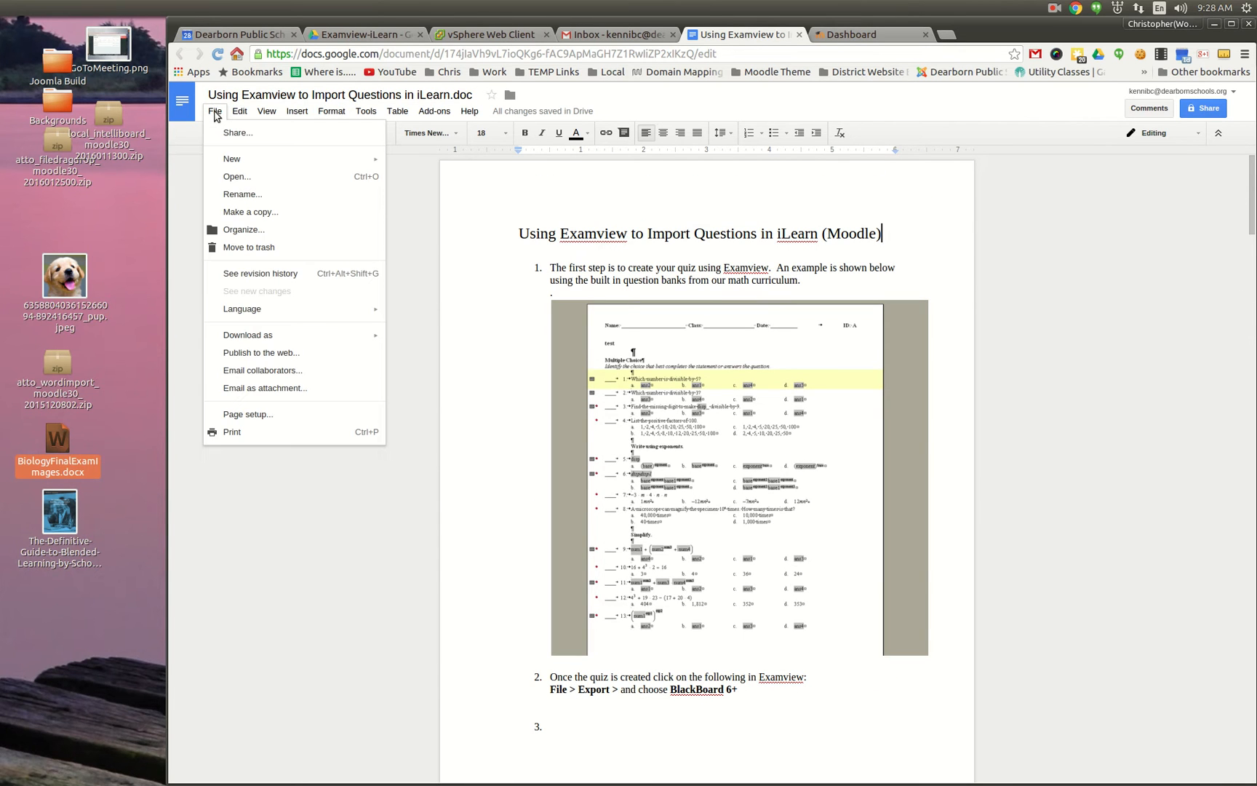
left_click(247, 335)
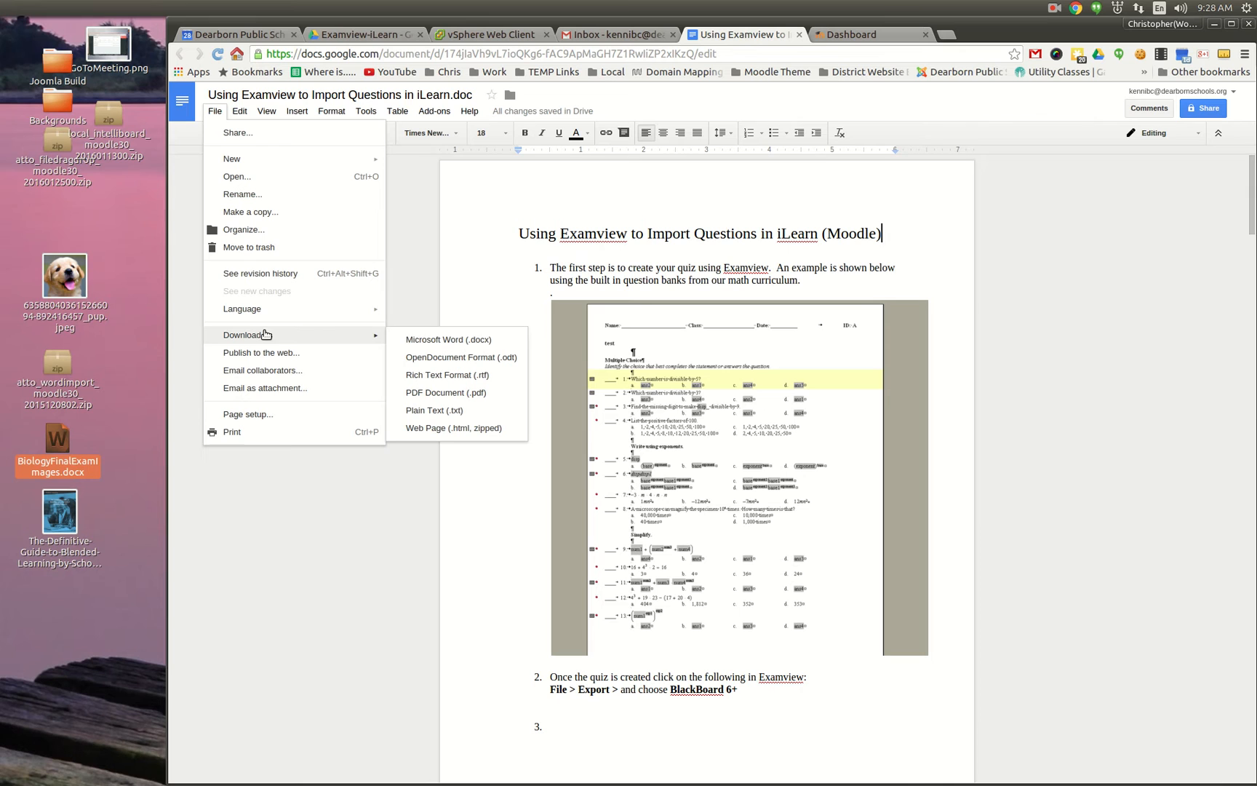
mouse_move(449, 339)
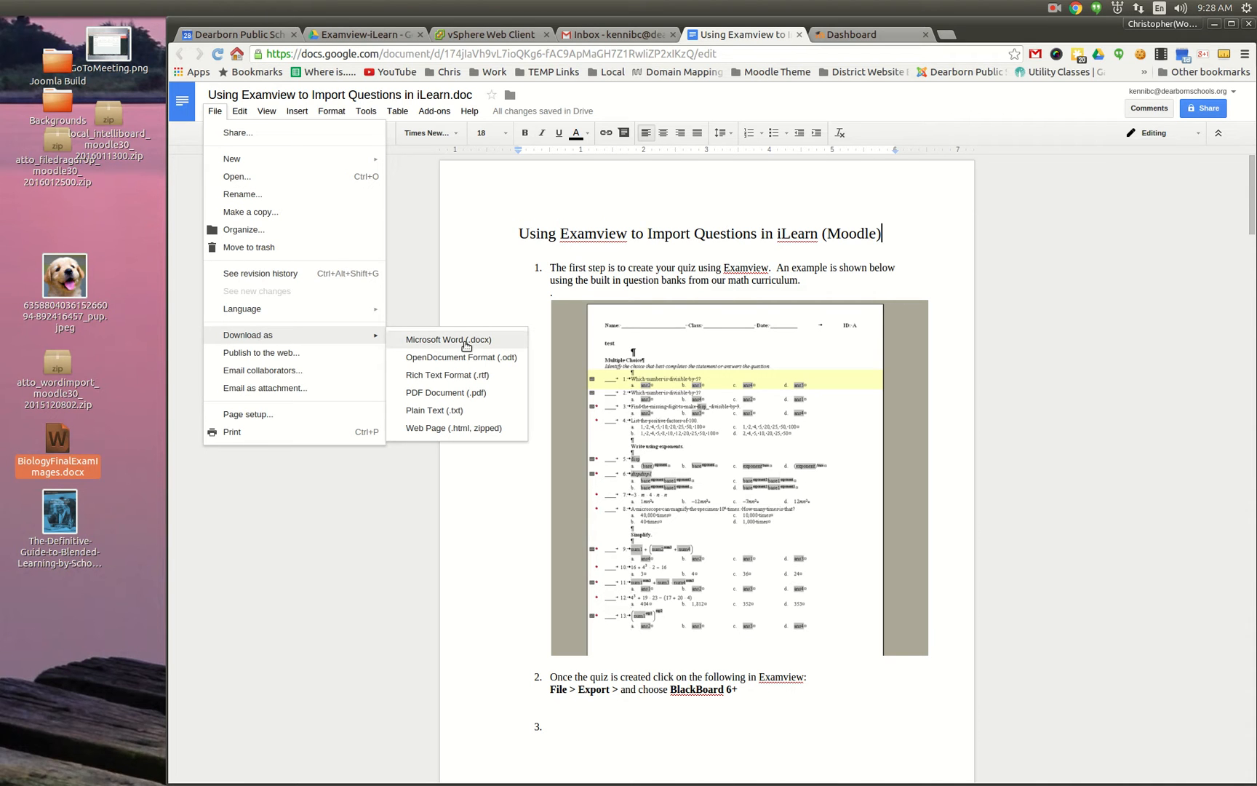
left_click(449, 339)
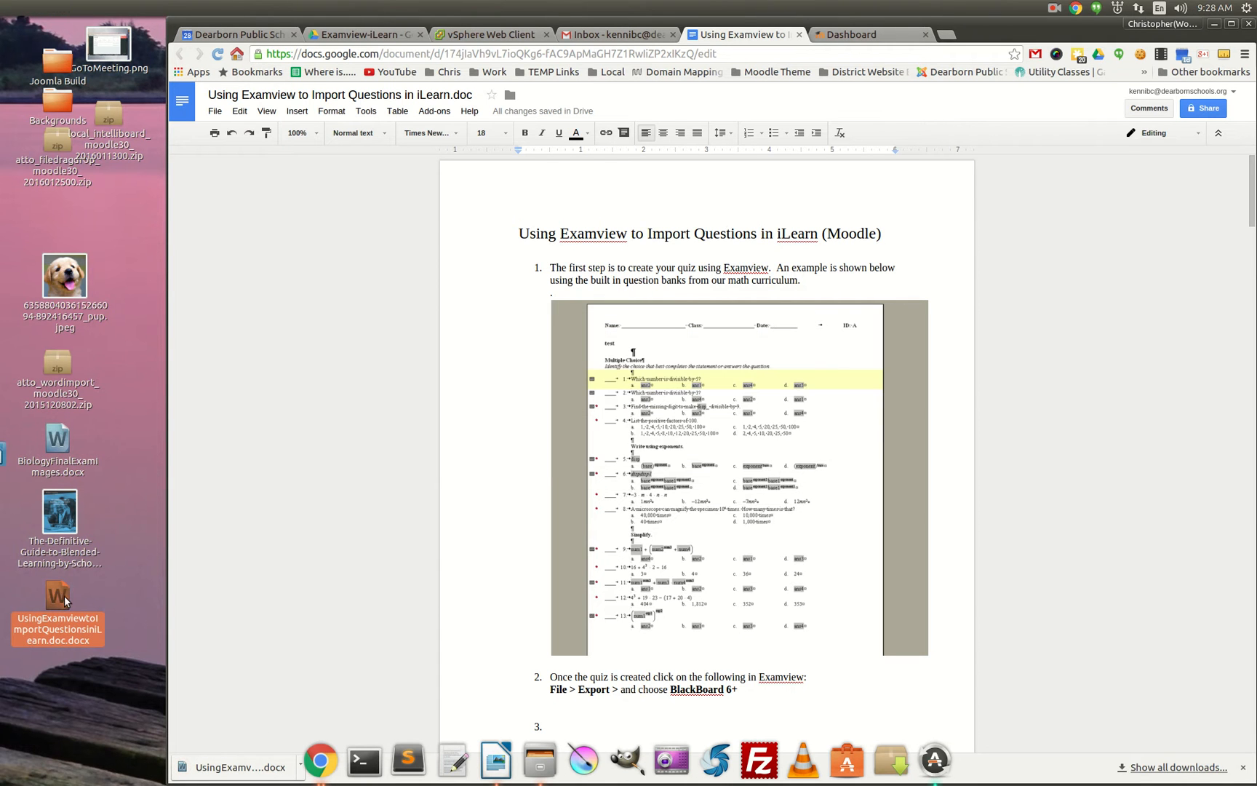
Check the downloaded Word copy in LibreOffice Writer, then close it
double_click(57, 600)
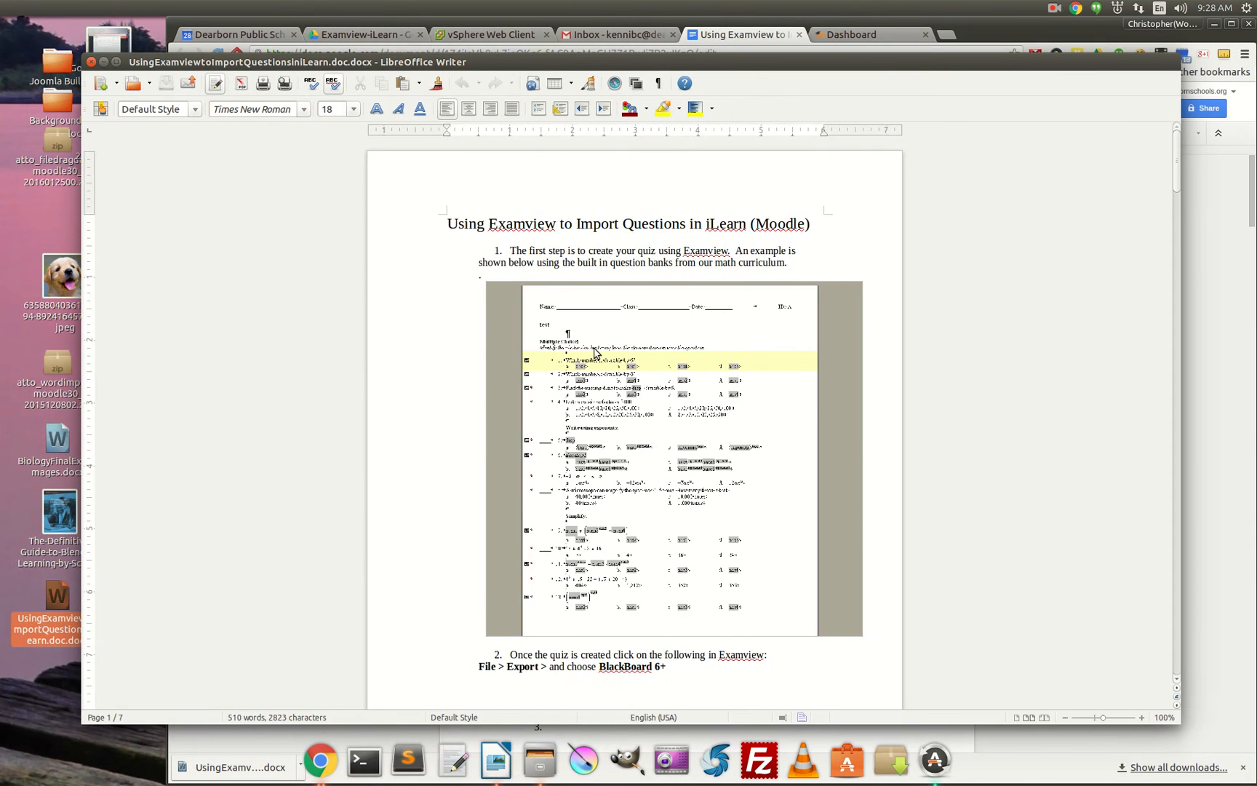
scroll("down", 3)
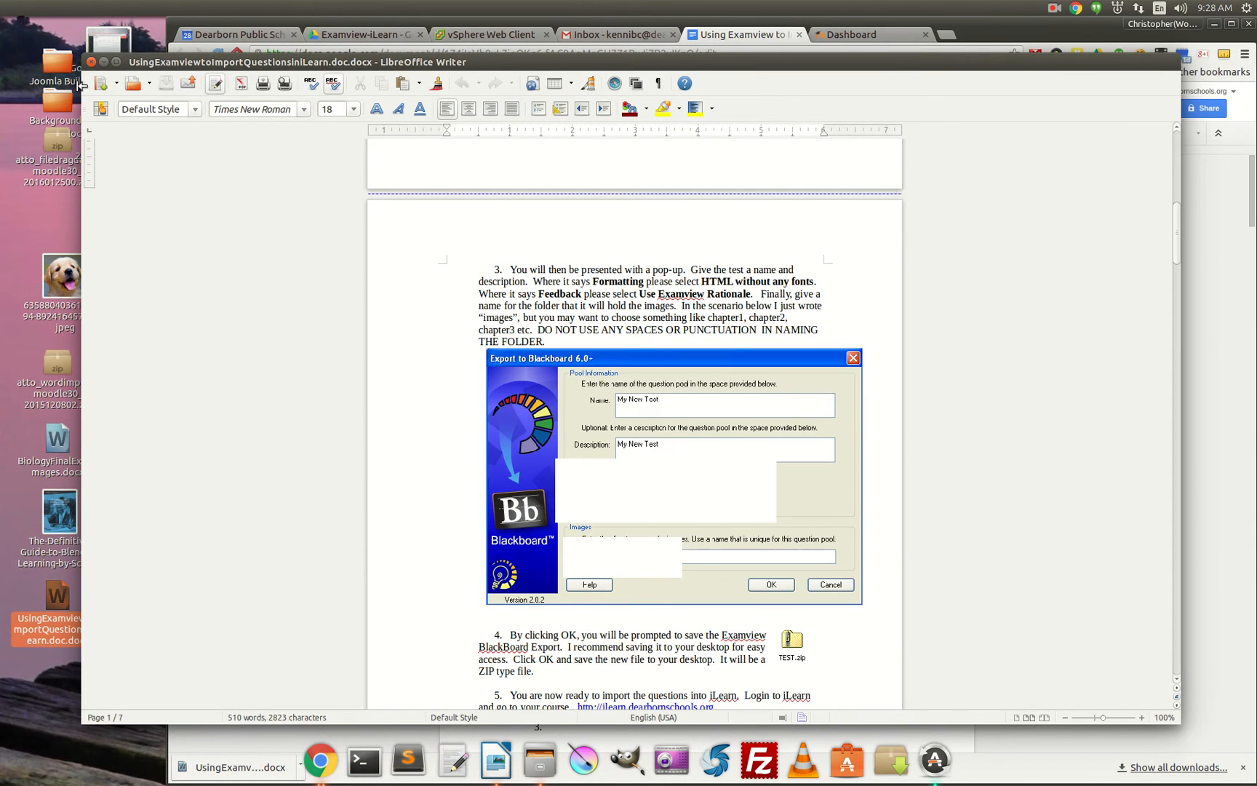
left_click(738, 34)
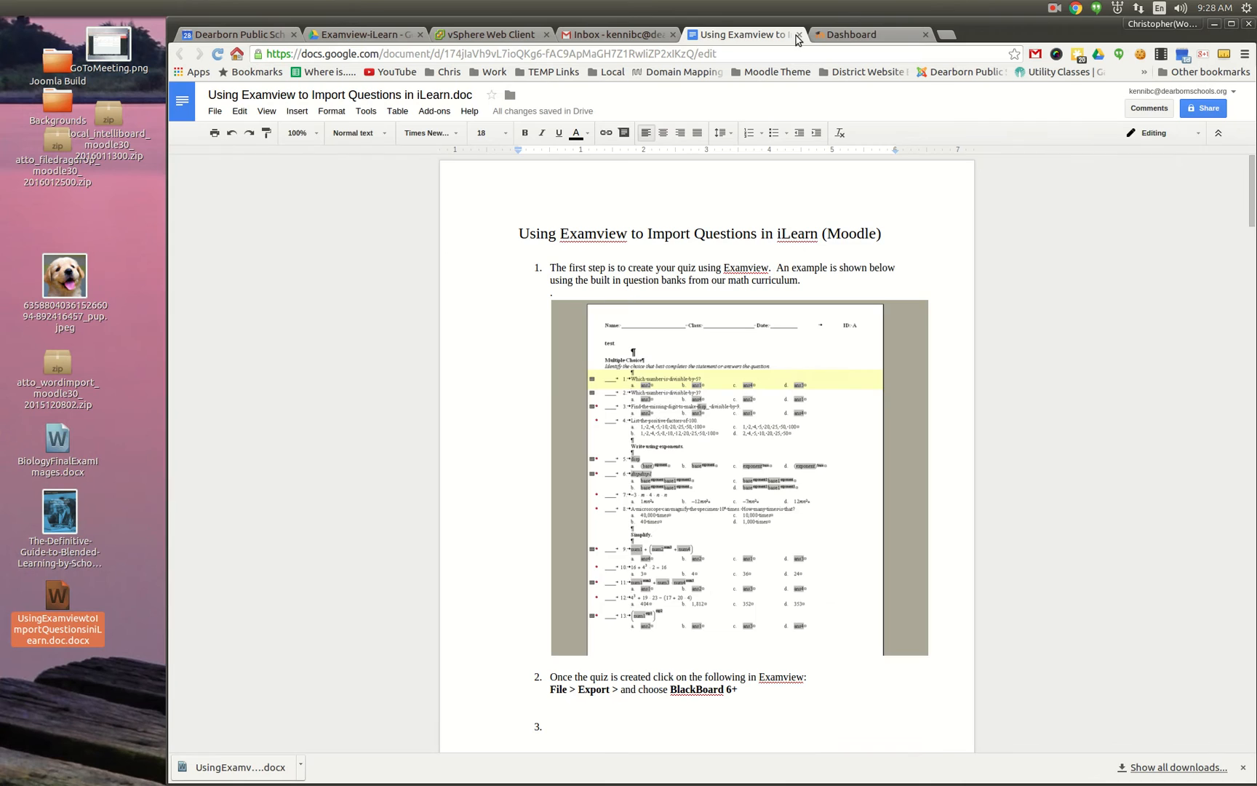
From the iLearn dashboard, enter the Training and Testing course and reach My Course Topic
left_click(862, 35)
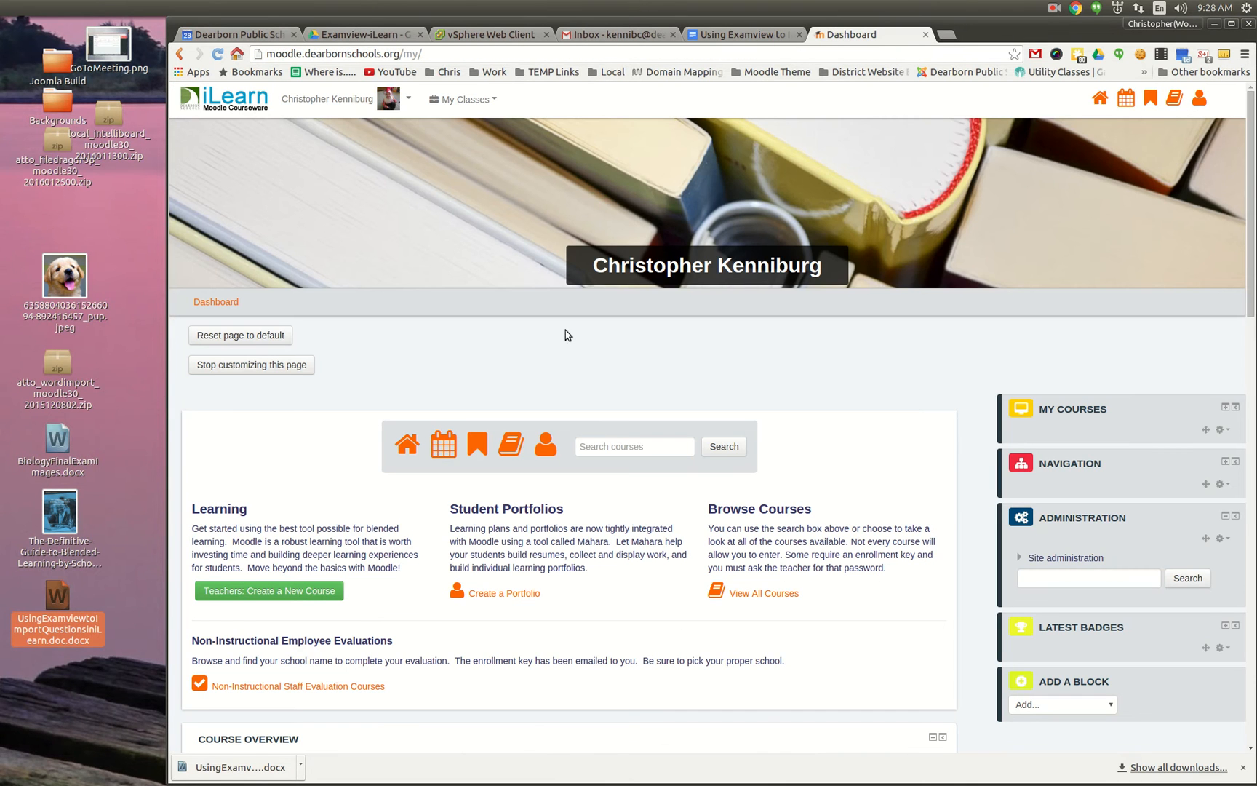
mouse_move(510, 444)
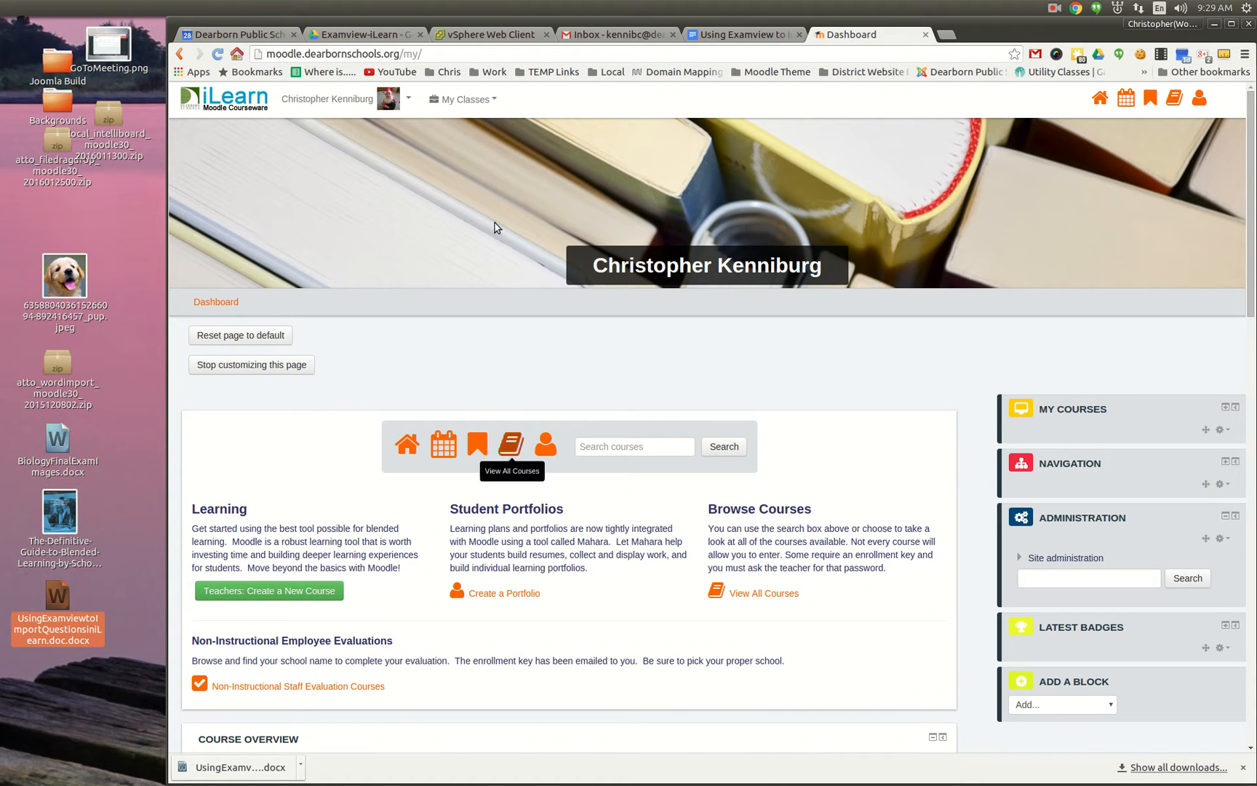
left_click(462, 99)
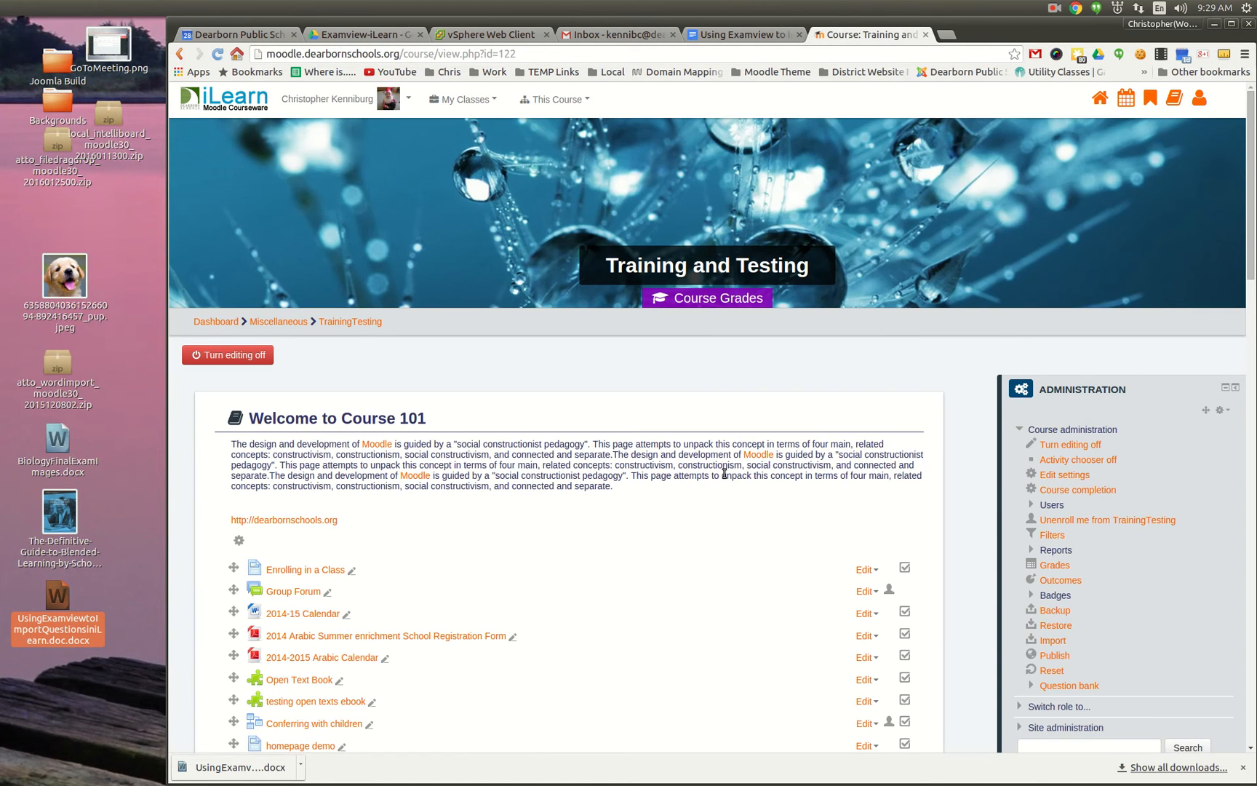
scroll("down", 3)
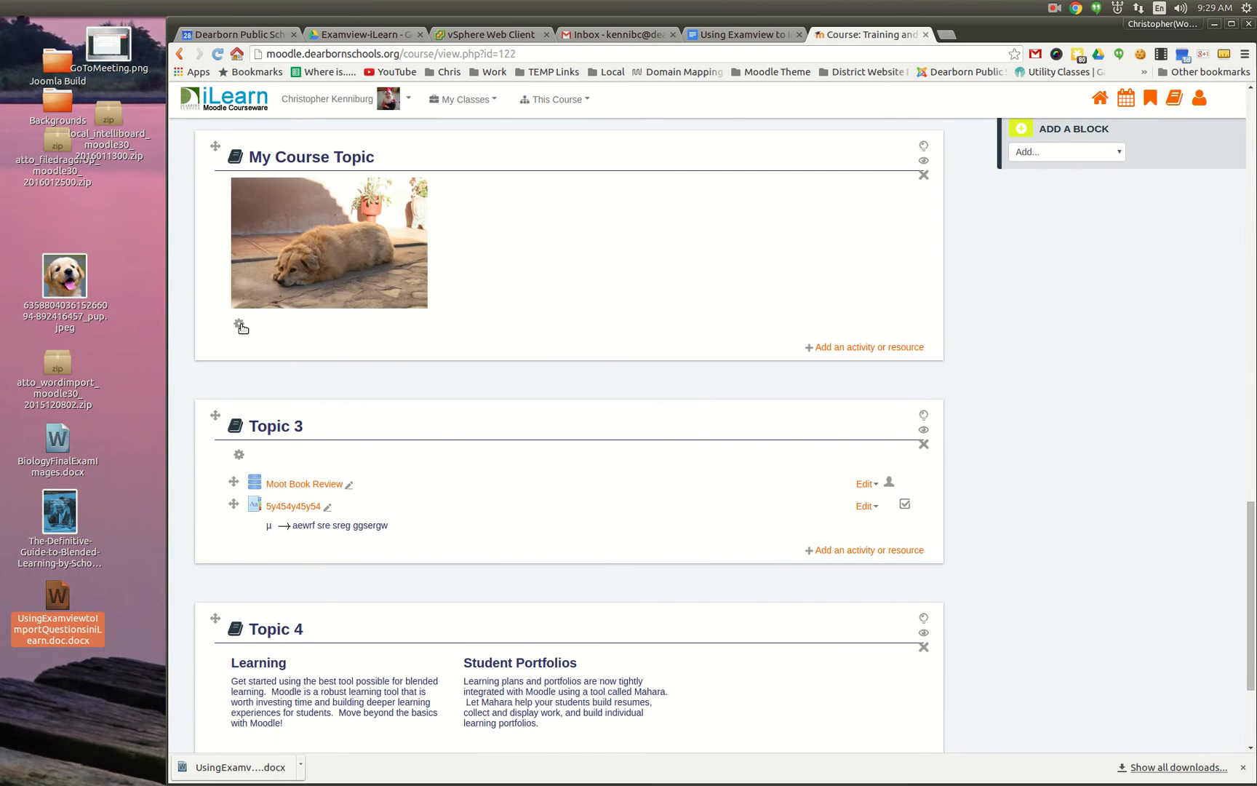
Enter editing for the My Course Topic section summary
left_click(242, 326)
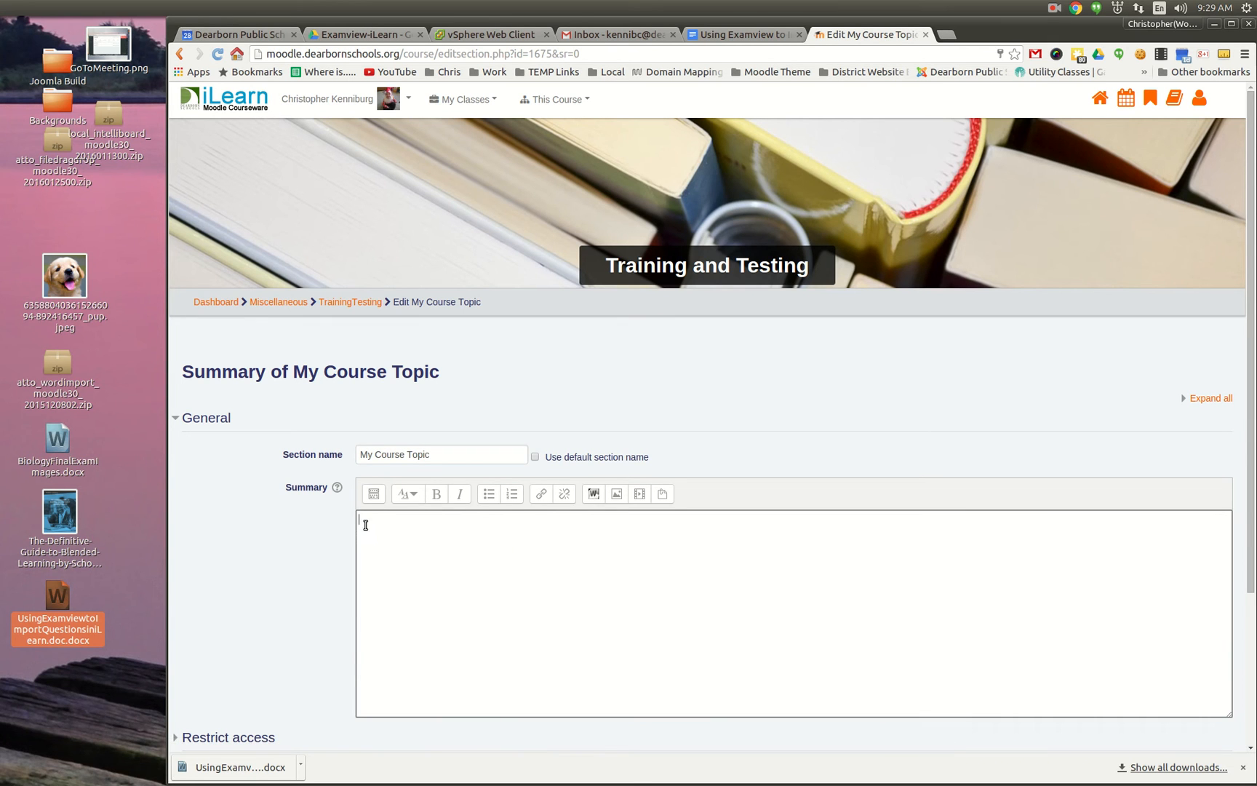
mouse_move(356, 760)
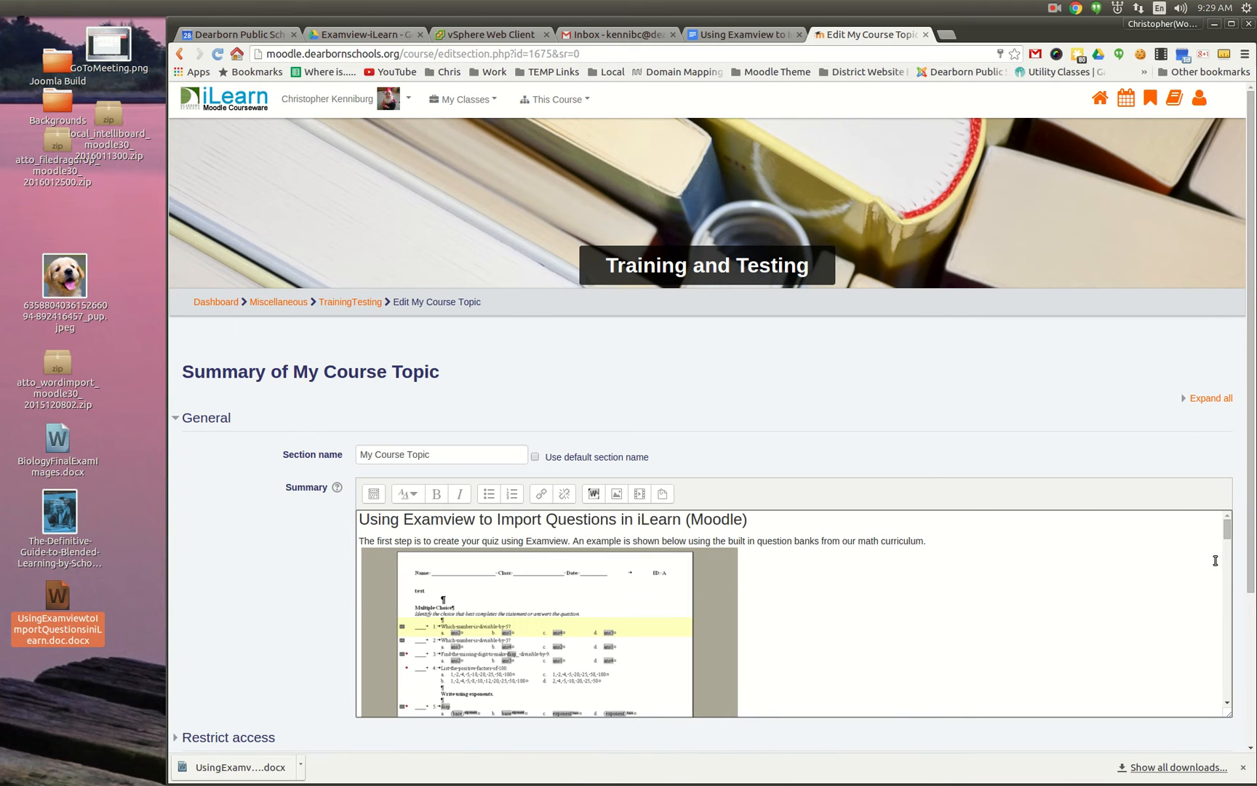
Review the imported tutorial content in the Summary editor and save the changes
scroll("down", 3)
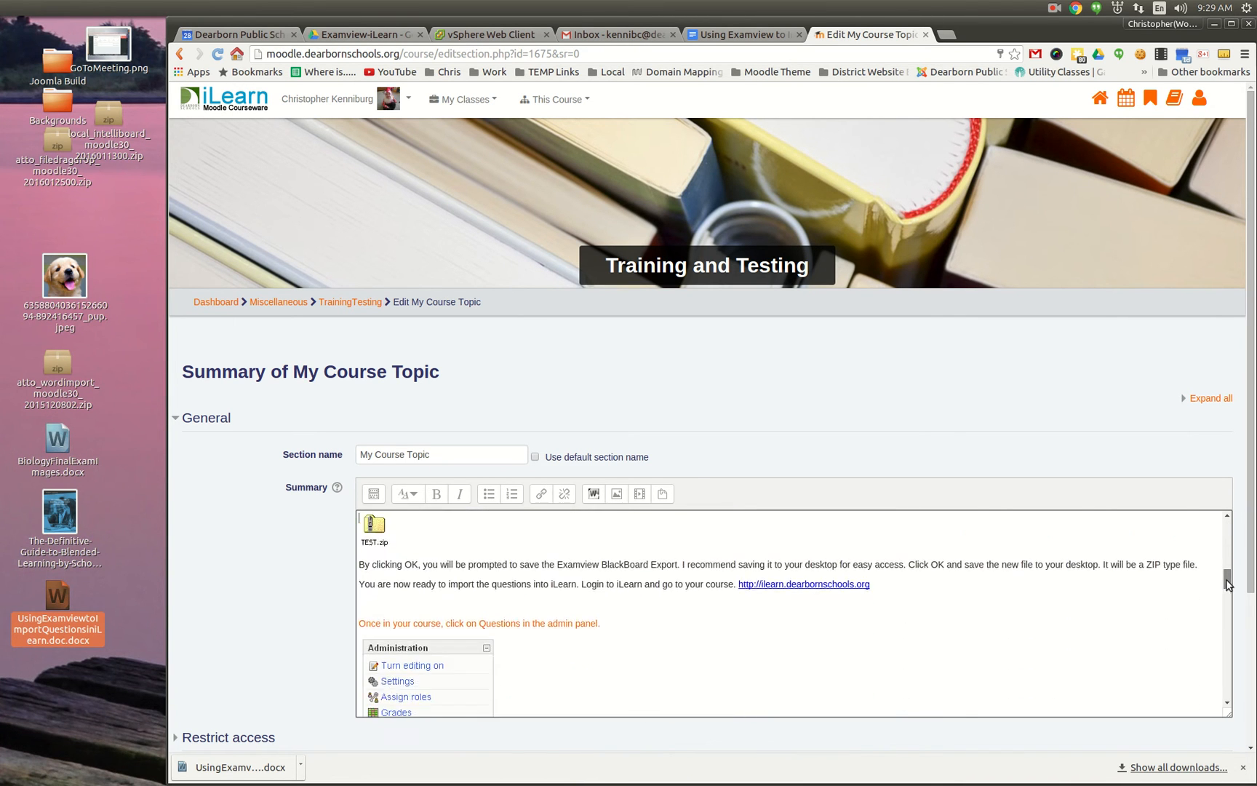
scroll("down", 3)
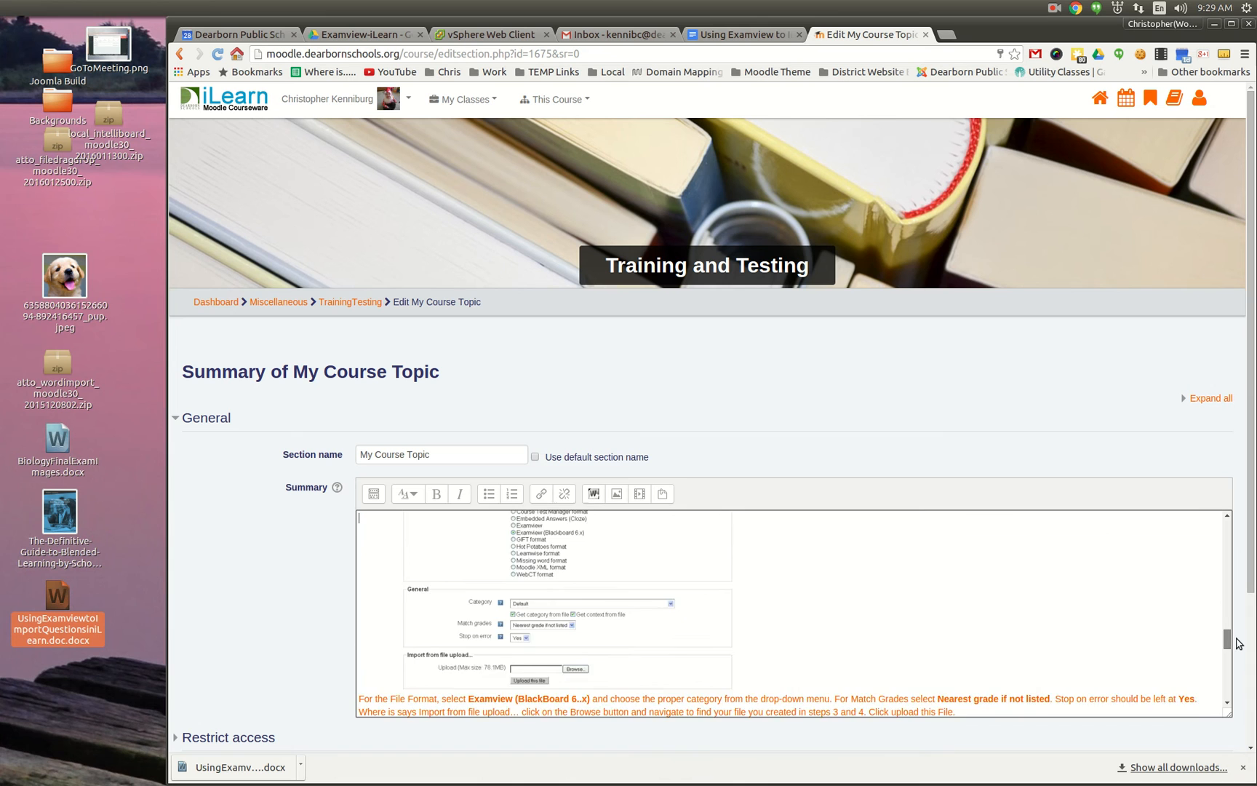
scroll("down", 3)
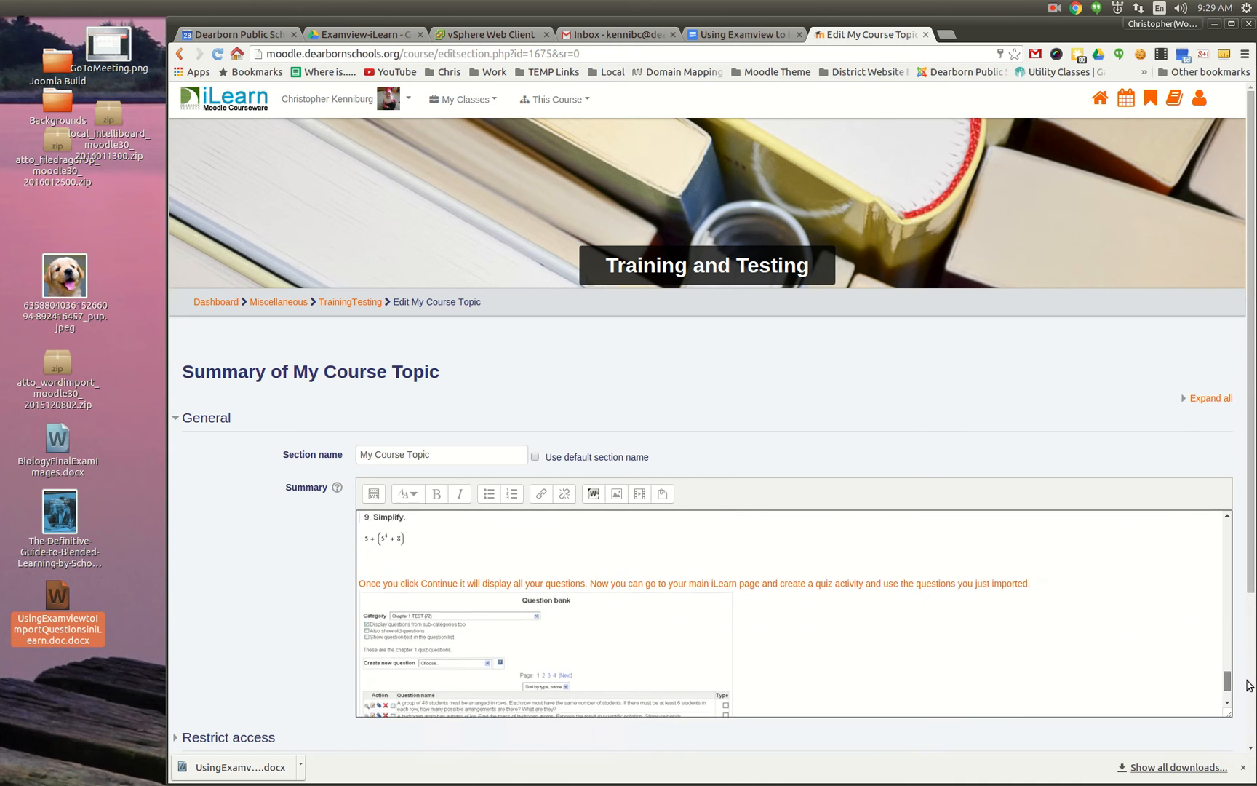
scroll("down", 3)
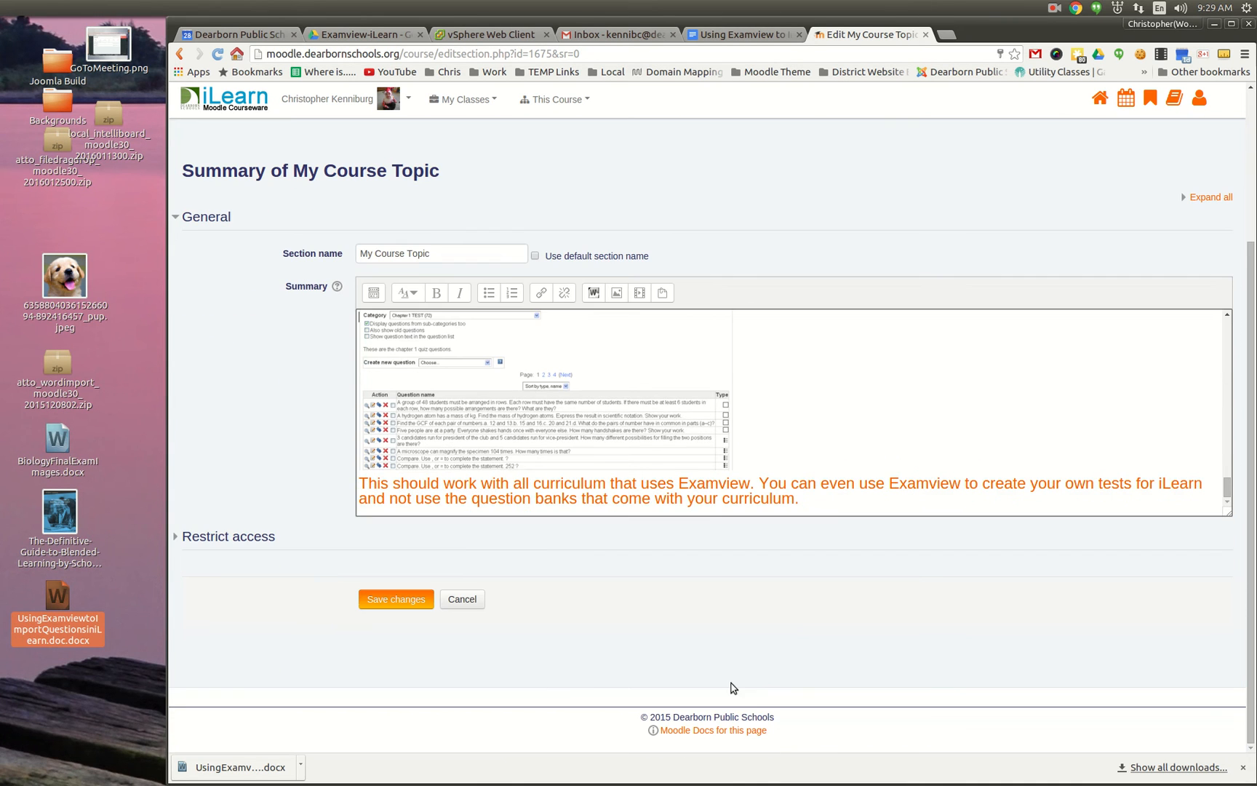
left_click(396, 600)
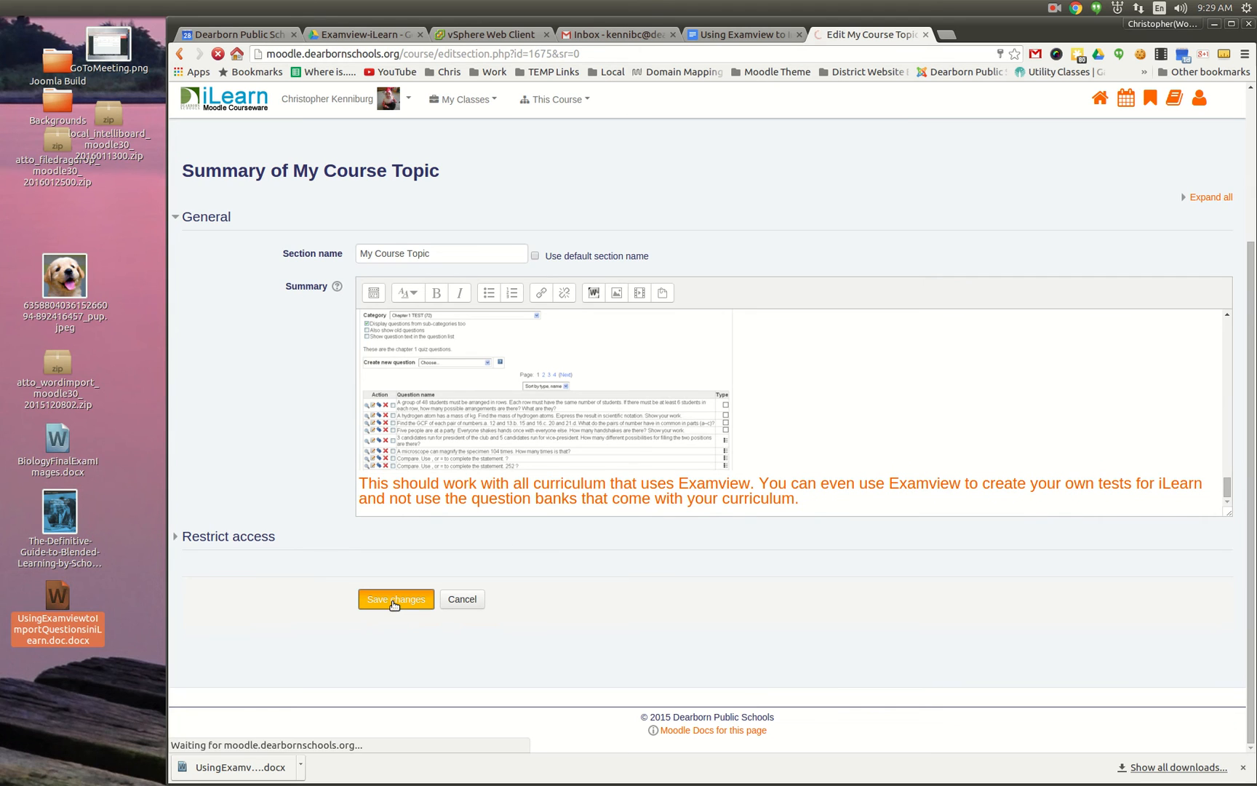
Scroll the course page to review the tutorial and screenshots under My Course Topic
left_click(396, 600)
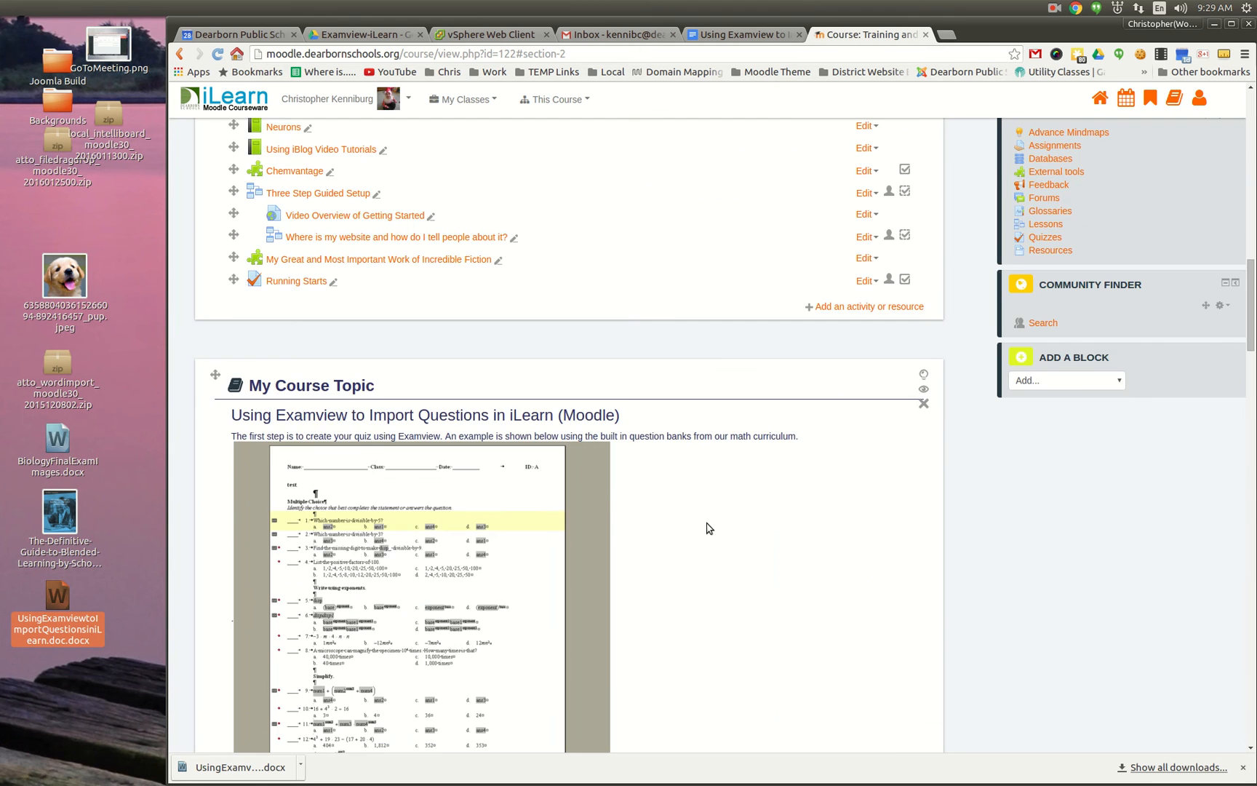
scroll("down", 3)
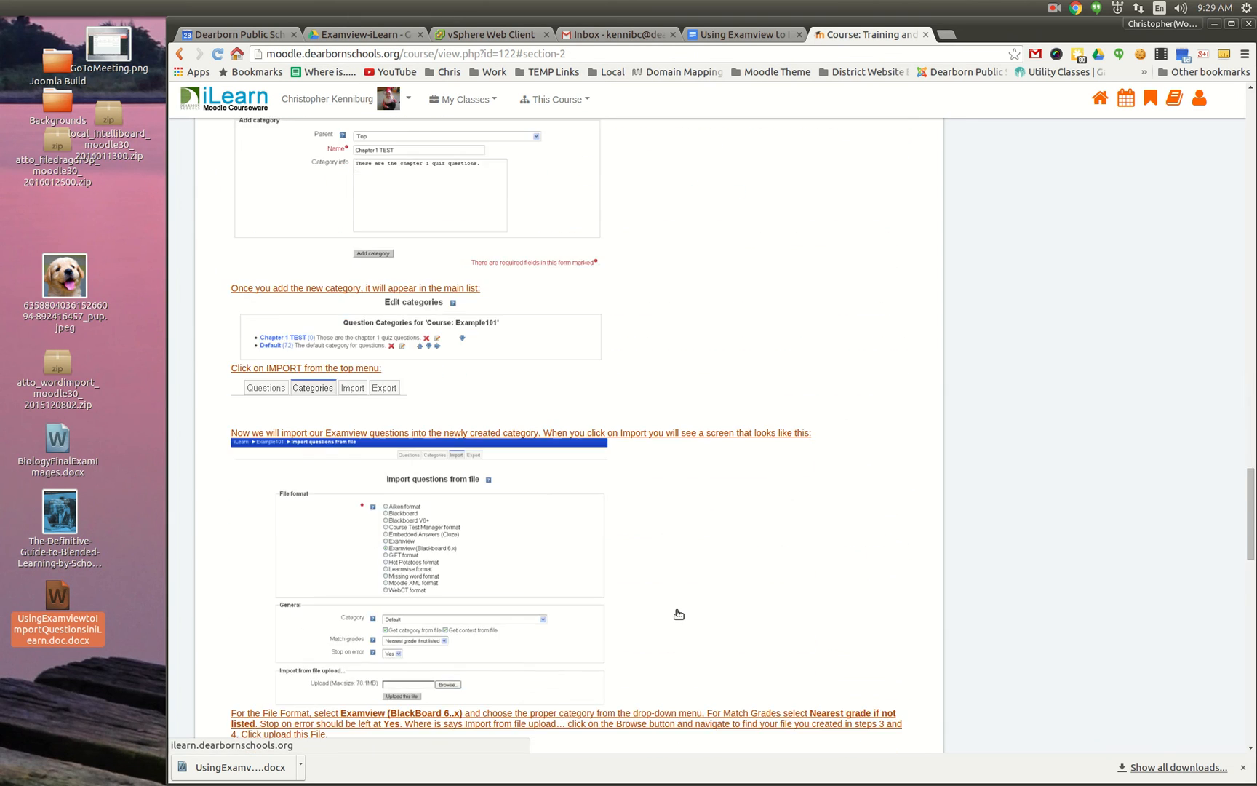
scroll("down", 3)
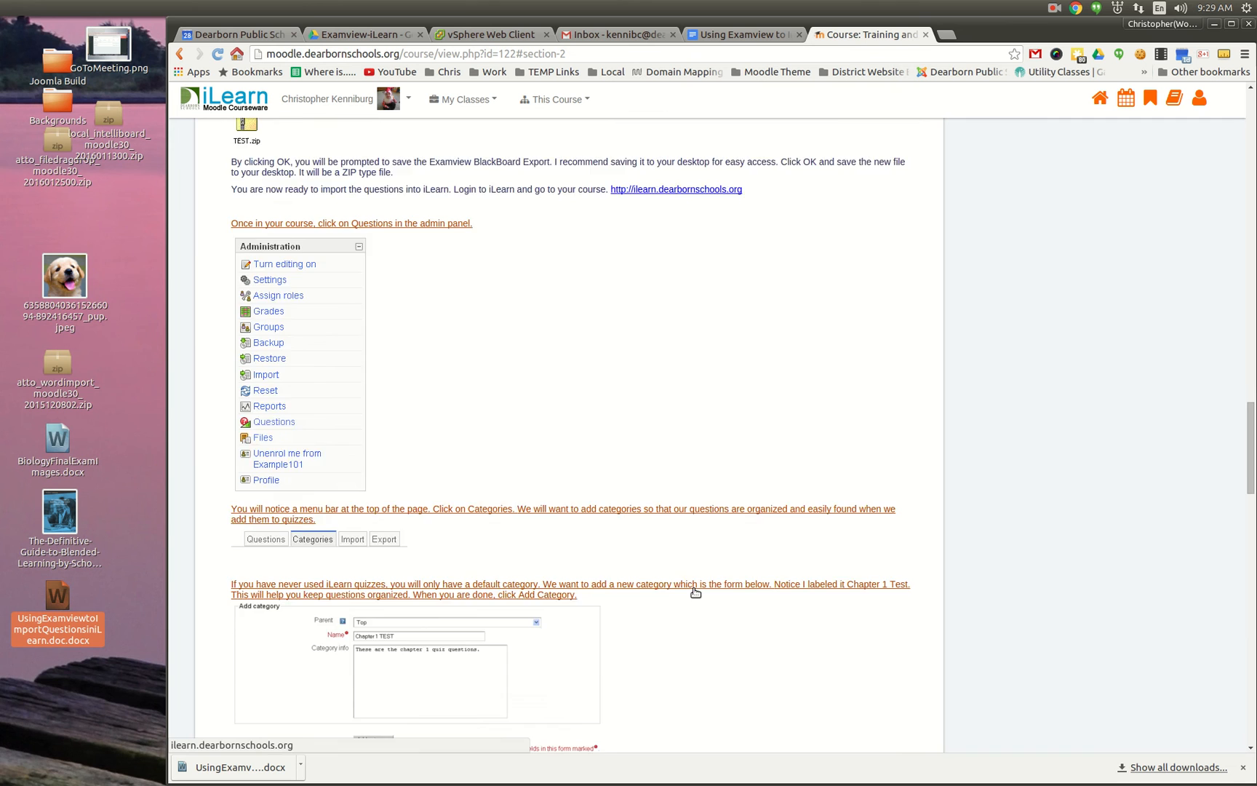
scroll("up", 3)
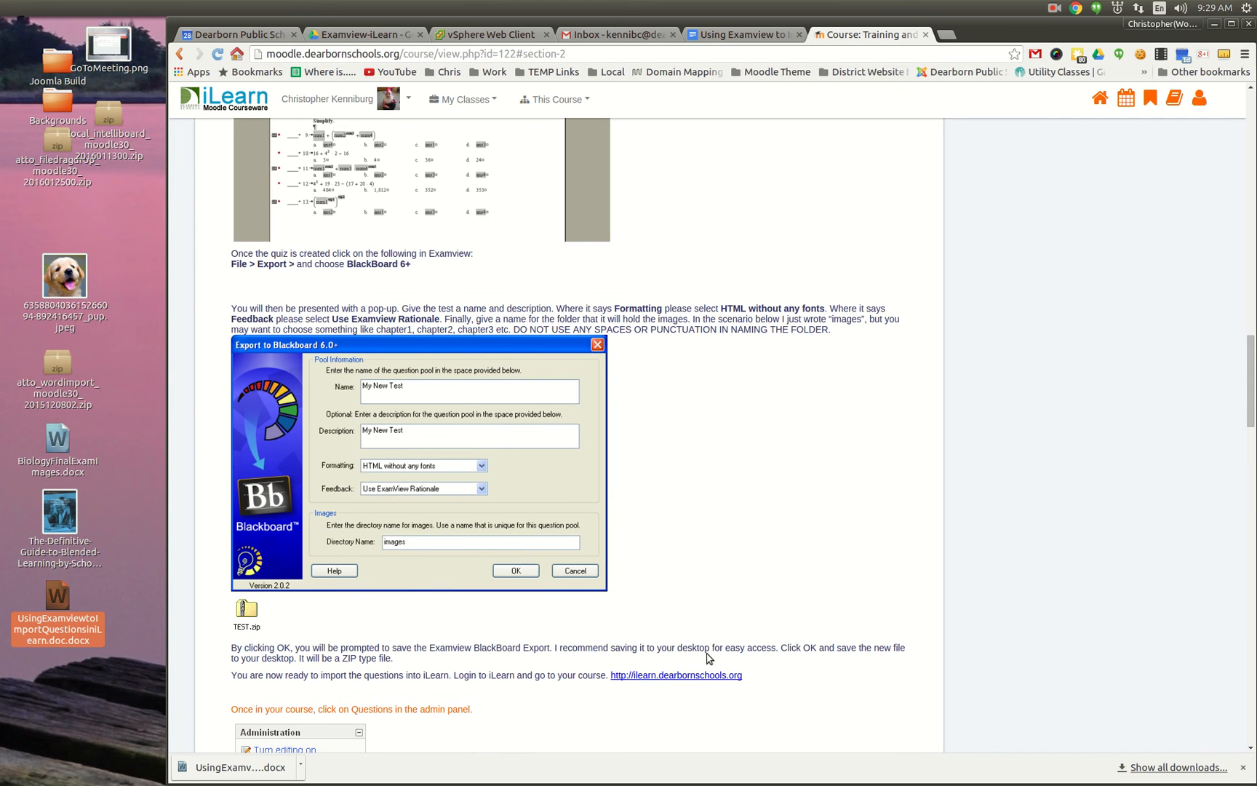
scroll("up", 3)
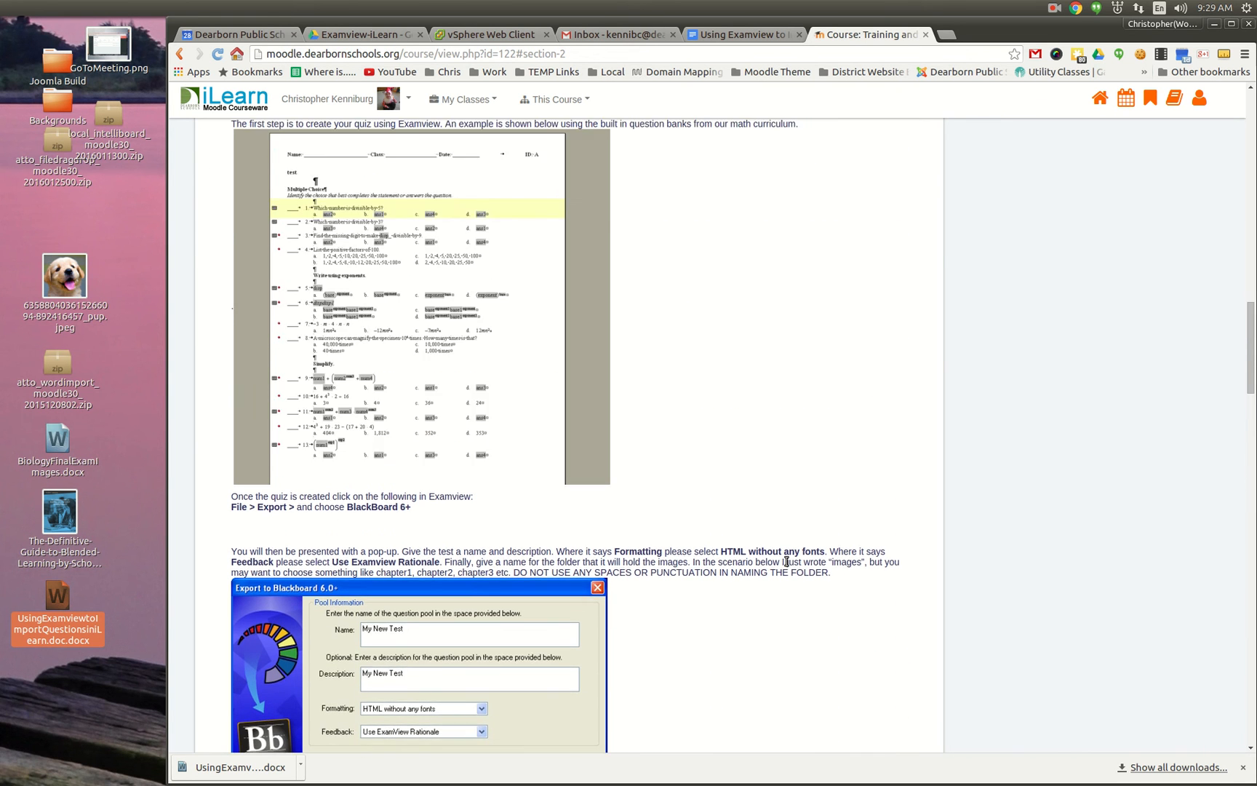